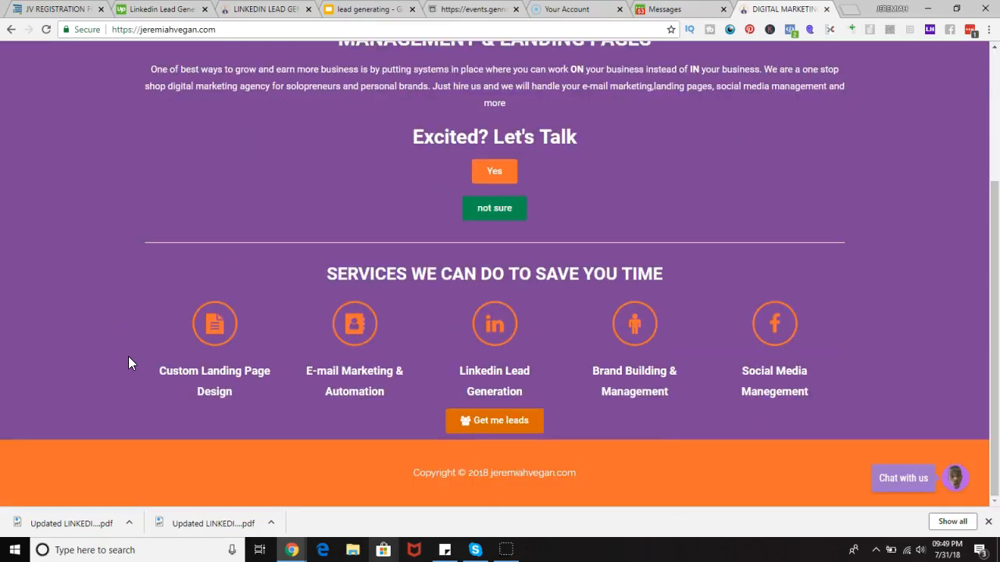
Show the Google Slides slide defining lead generating as targeting people likely to value your product.
{"action": "scroll", "scroll_direction": "up", "scroll_amount": 3}
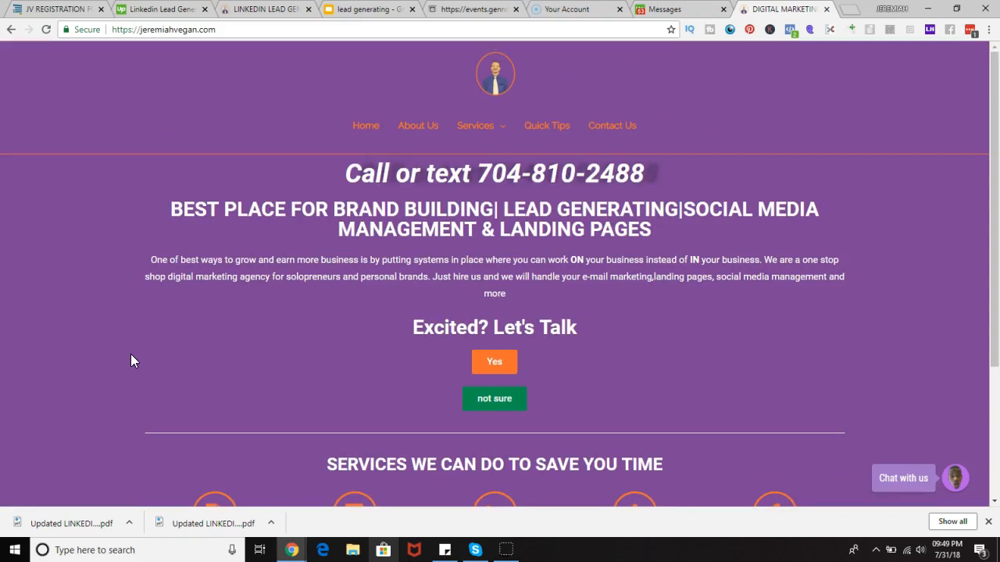
{"action": "scroll", "scroll_direction": "down", "scroll_amount": 3}
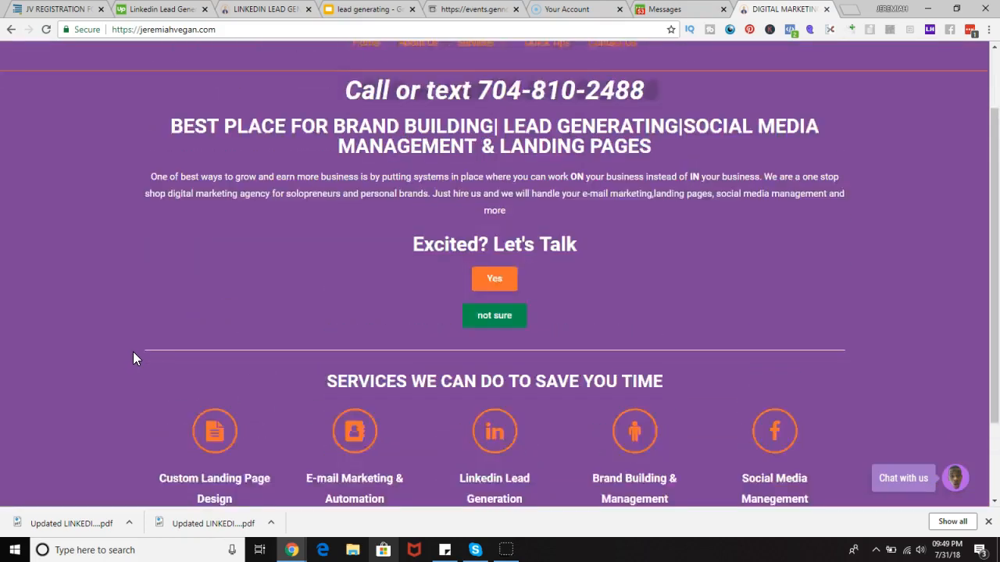
{"action": "scroll", "scroll_direction": "up", "scroll_amount": 3}
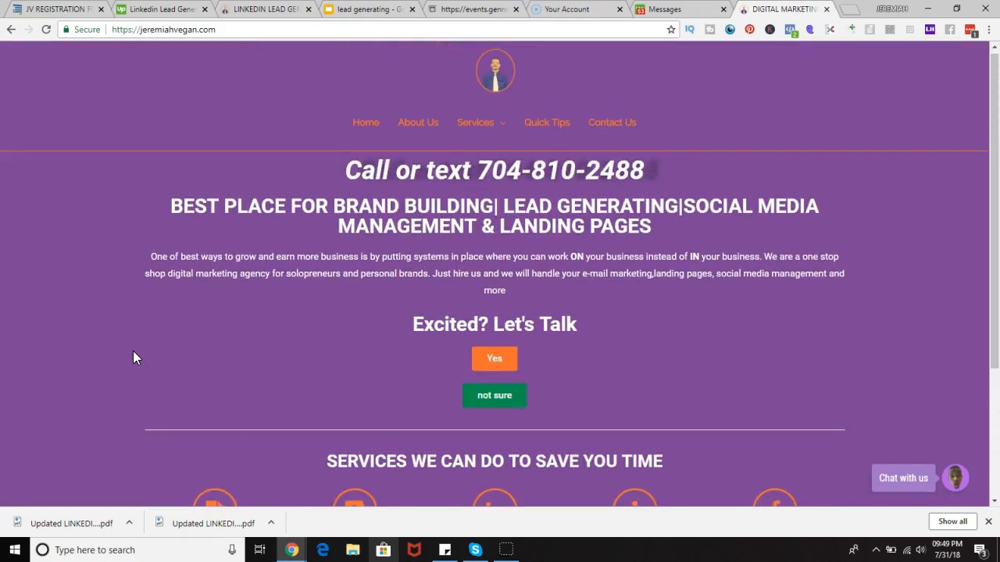
{"action": "left_click", "coordinate": [474, 121]}
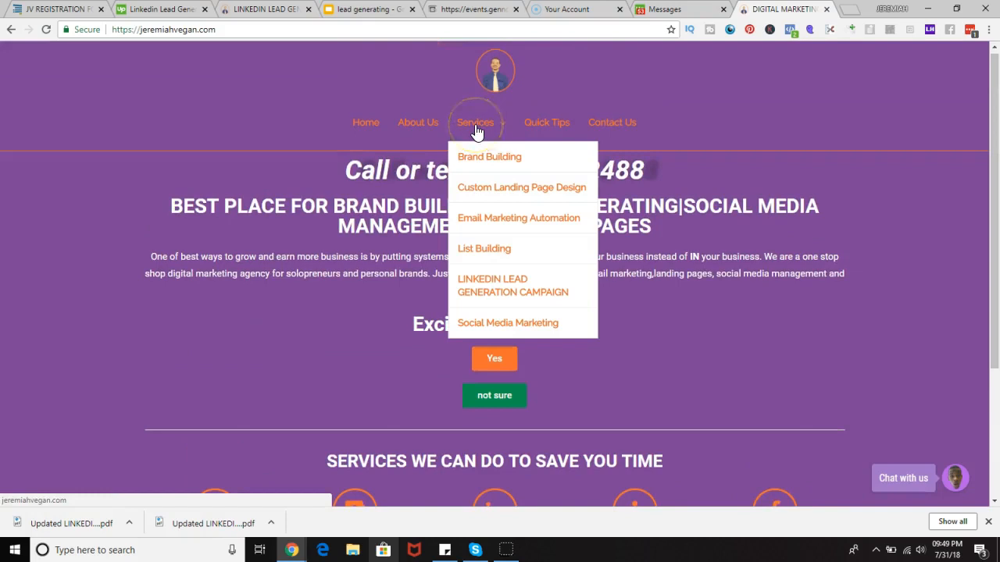
{"action": "mouse_move", "coordinate": [478, 285]}
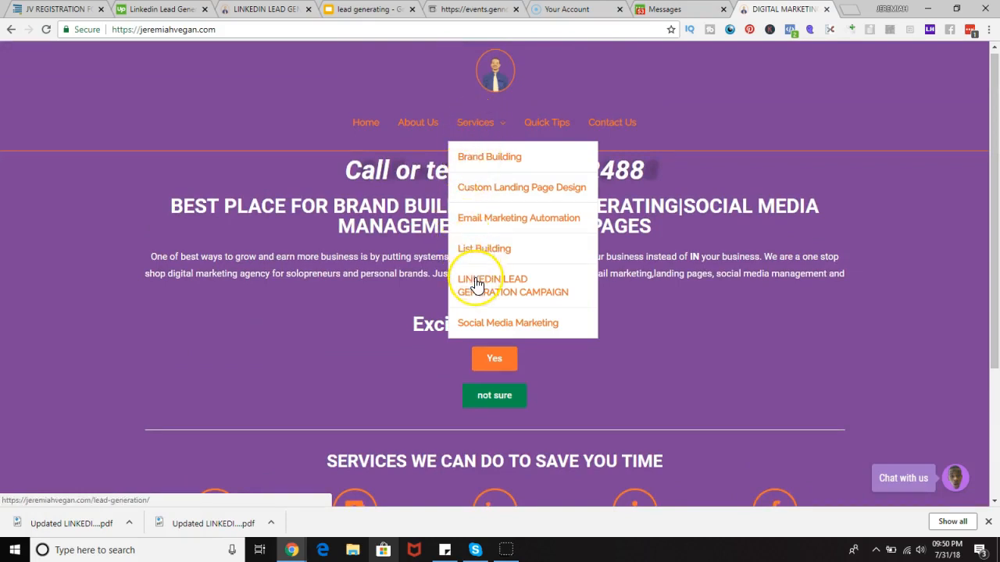
{"action": "mouse_move", "coordinate": [487, 283]}
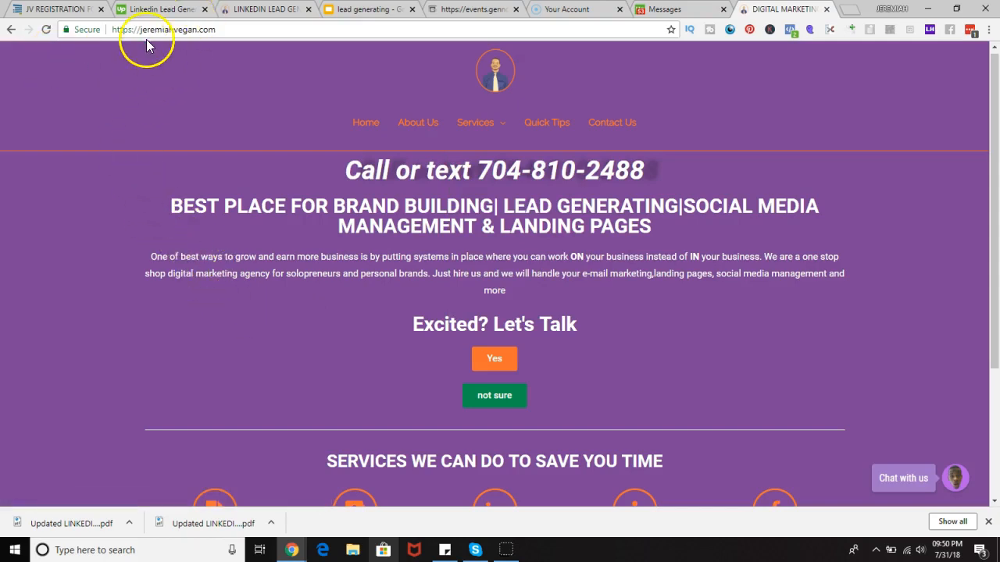
{"action": "scroll", "scroll_direction": "down", "scroll_amount": 3}
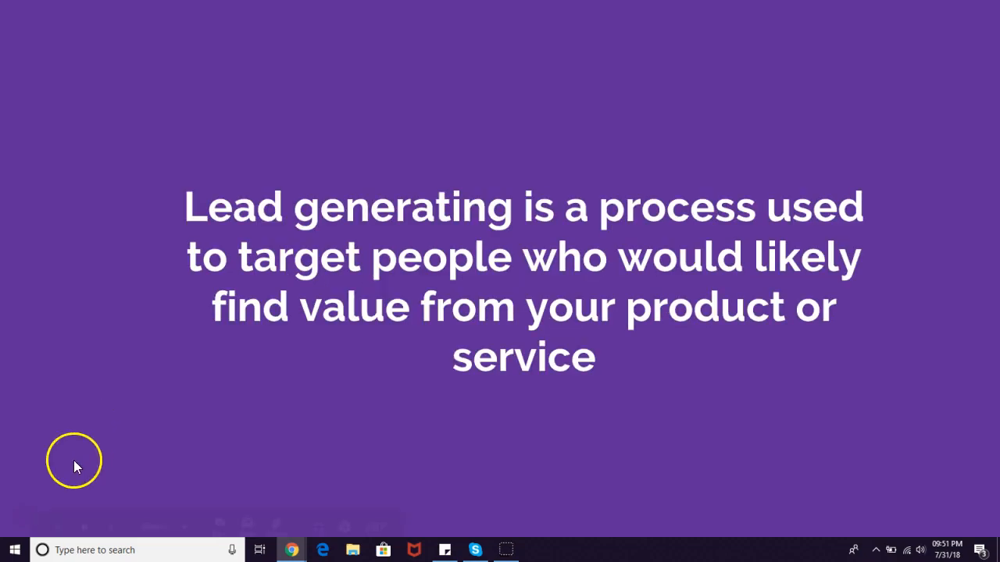
{"action": "mouse_move", "coordinate": [34, 523]}
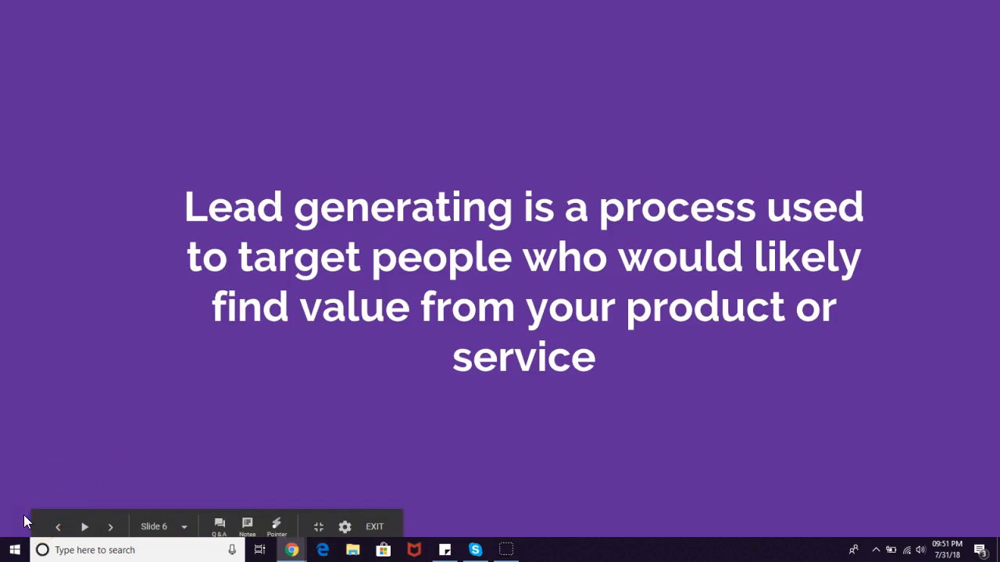
From the Services menu, land on the LinkedIn Lead Generation Campaign page with its guaranteed-leads videos.
{"action": "left_click", "coordinate": [375, 525]}
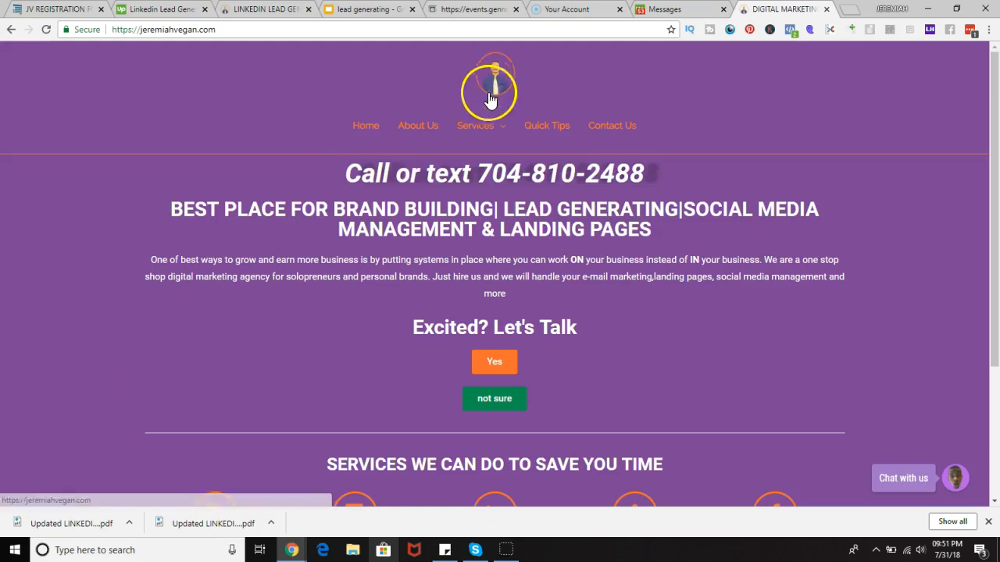
{"action": "left_click", "coordinate": [475, 125]}
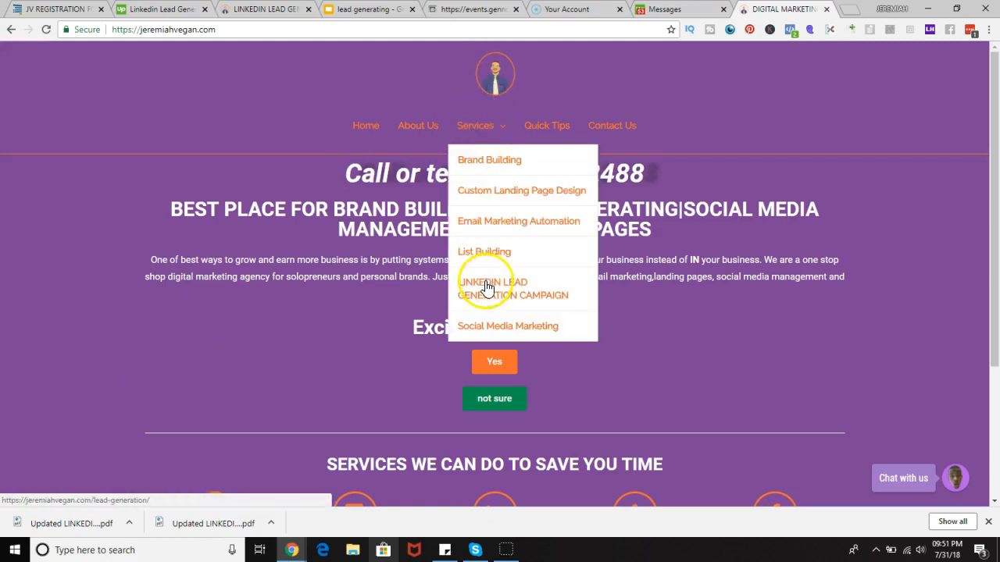
{"action": "left_click", "coordinate": [513, 287]}
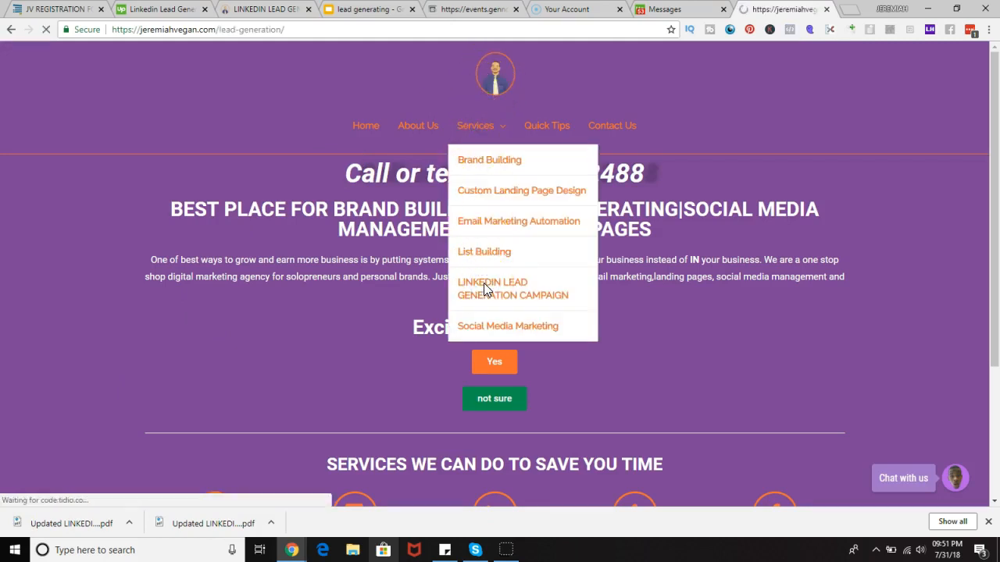
{"action": "left_click", "coordinate": [513, 288]}
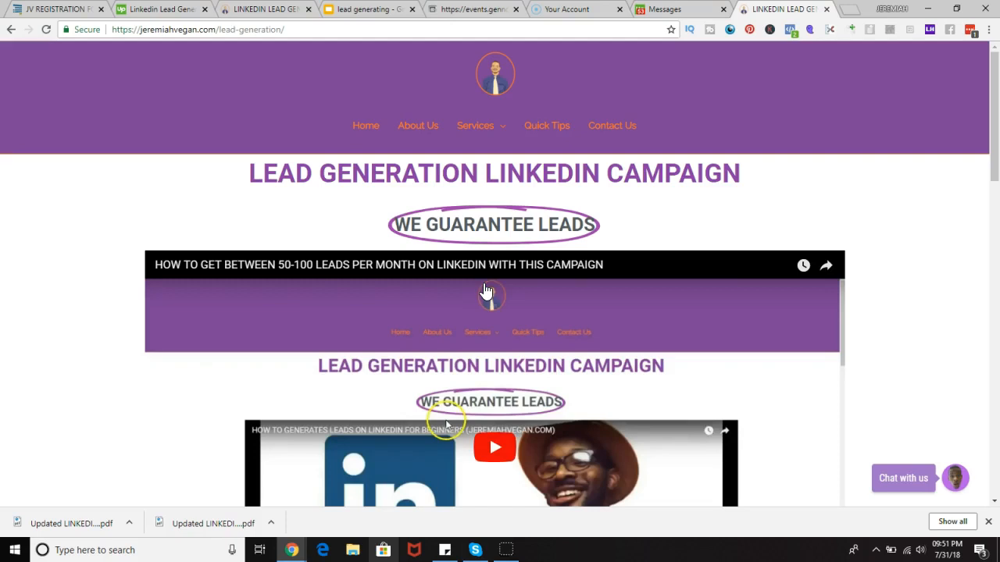
{"action": "mouse_move", "coordinate": [484, 287]}
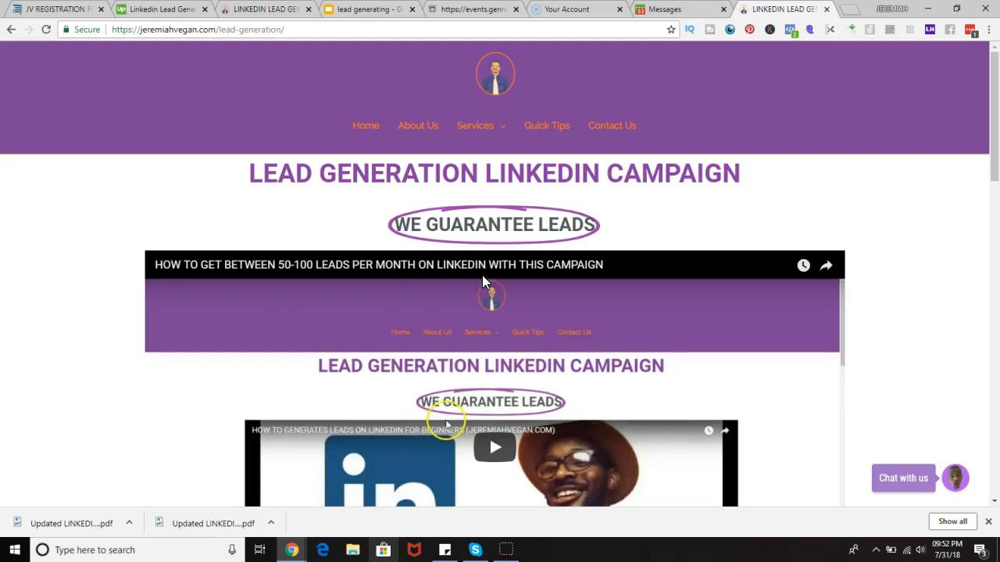
{"action": "scroll", "scroll_direction": "down", "scroll_amount": 3}
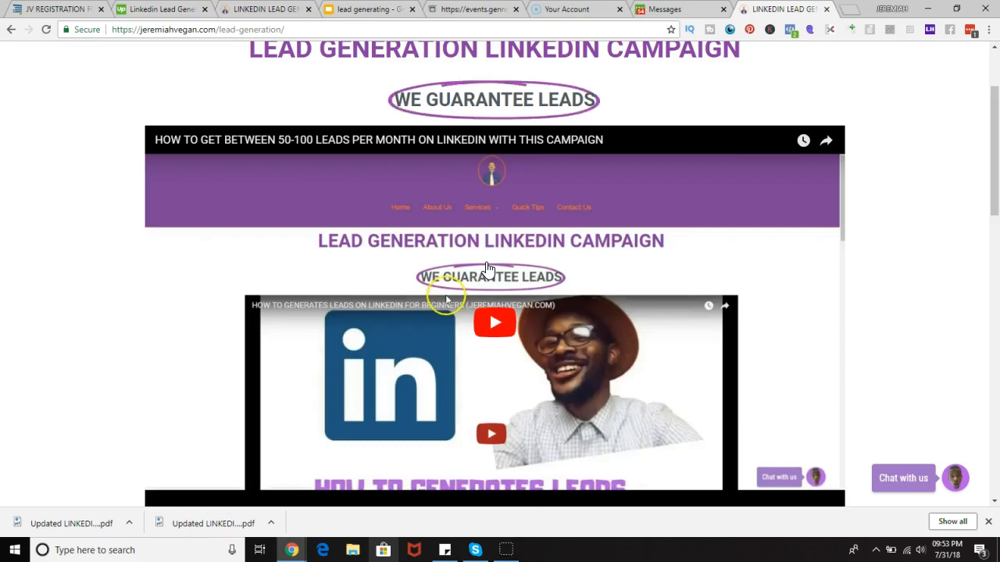
Scroll past the campaign video to the LinkedIn lead generation introductory paragraphs.
{"action": "scroll", "scroll_direction": "down", "scroll_amount": 3}
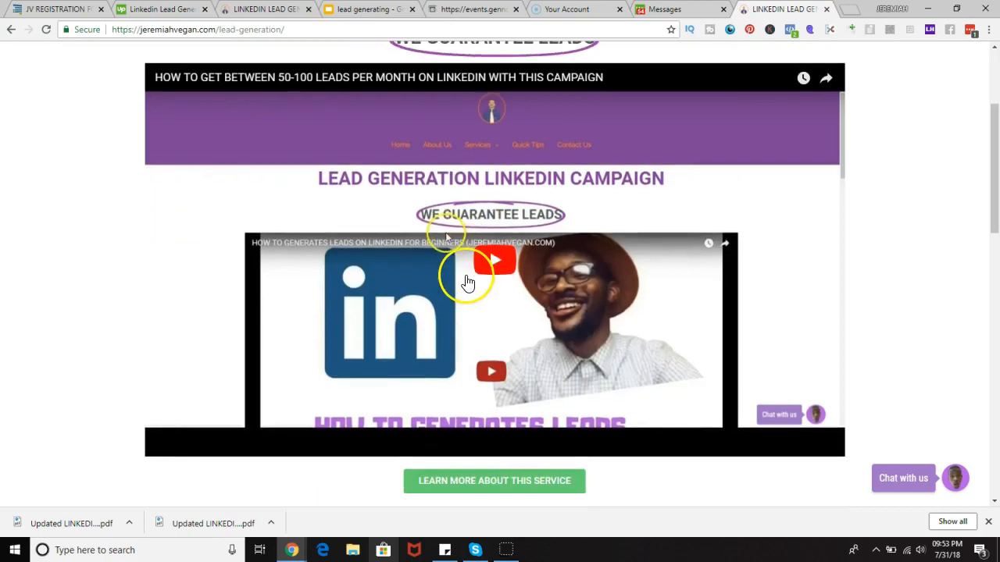
{"action": "scroll", "scroll_direction": "down", "scroll_amount": 3}
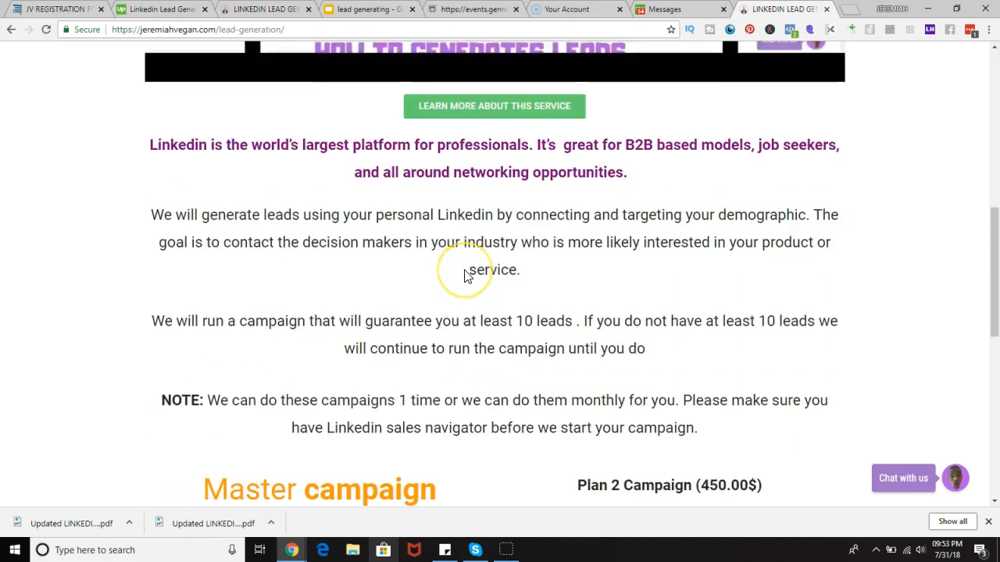
{"action": "scroll", "scroll_direction": "up", "scroll_amount": 3}
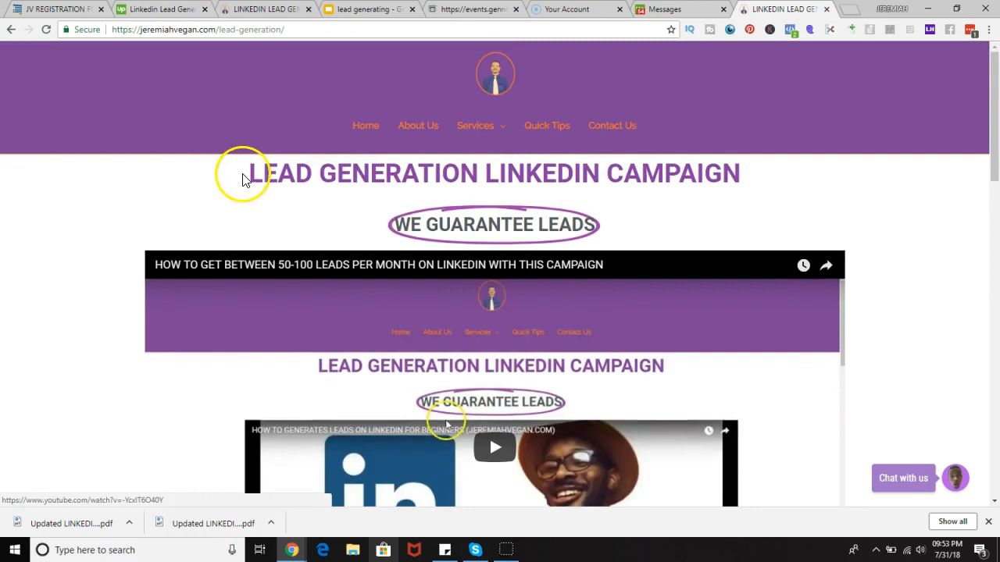
{"action": "scroll", "scroll_direction": "down", "scroll_amount": 3}
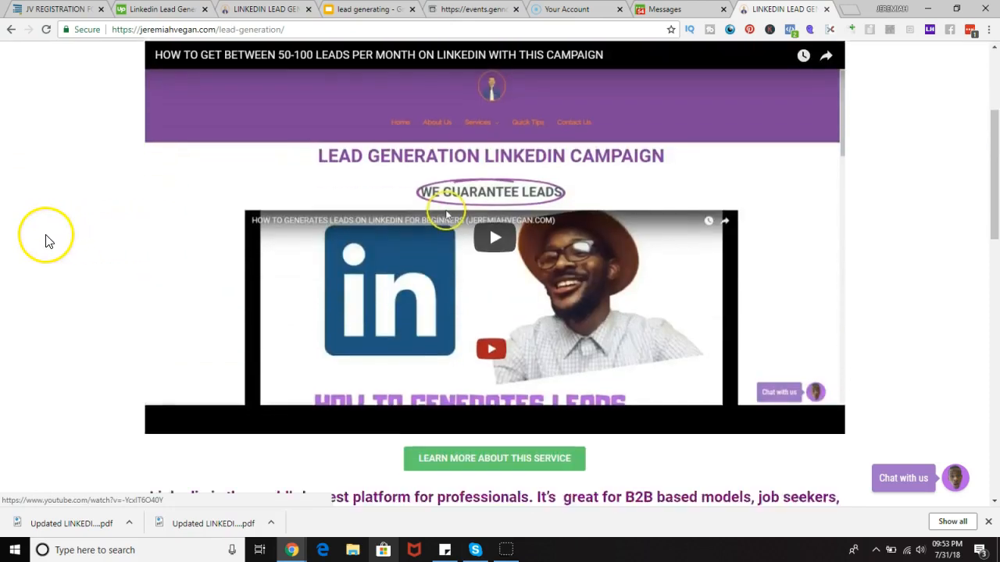
{"action": "scroll", "scroll_direction": "down", "scroll_amount": 3}
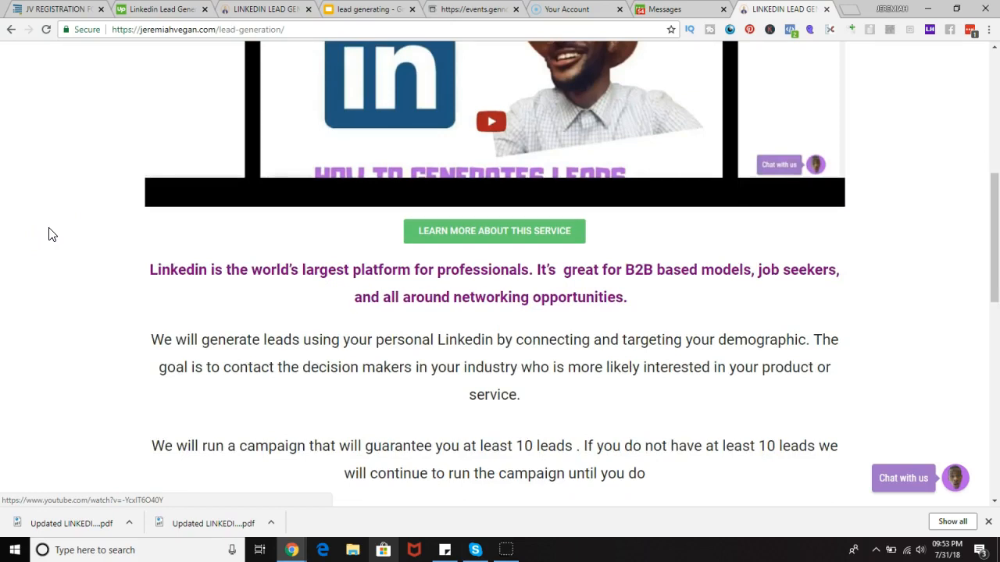
{"action": "scroll", "scroll_direction": "down", "scroll_amount": 3}
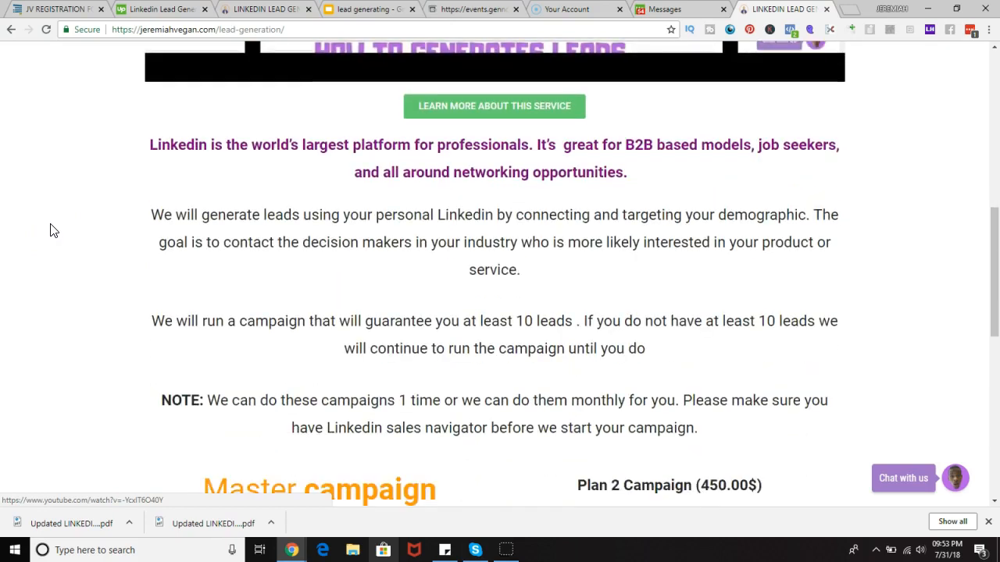
Bring the campaign description guaranteeing at least 10 leads and its pricing plans into view.
{"action": "scroll", "scroll_direction": "up", "scroll_amount": 3}
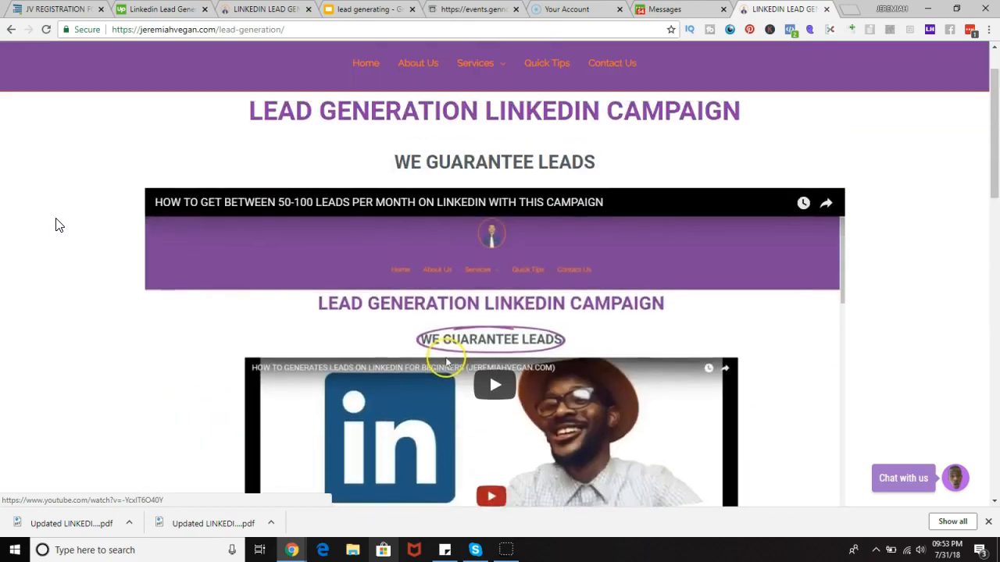
{"action": "scroll", "scroll_direction": "down", "scroll_amount": 3}
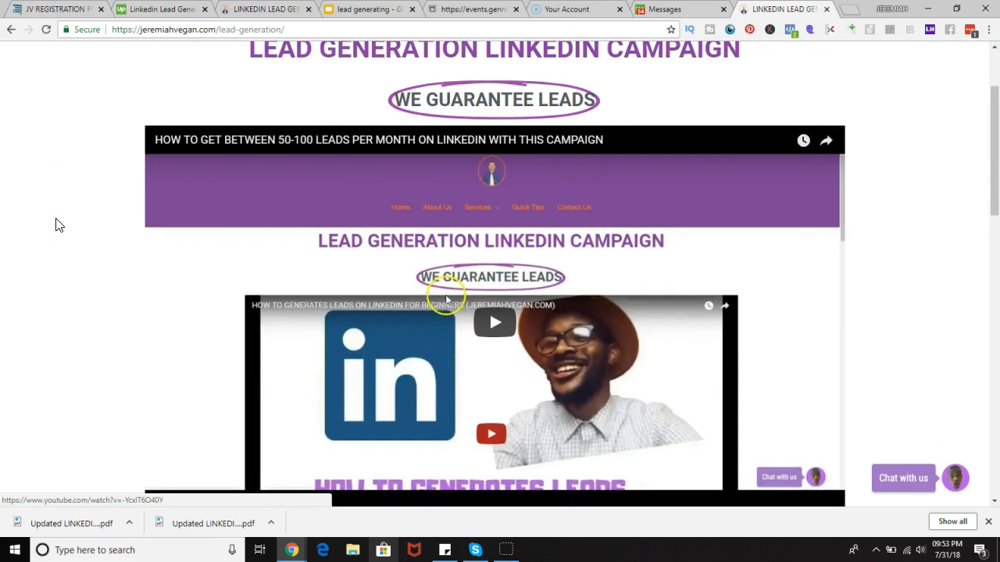
{"action": "scroll", "scroll_direction": "down", "scroll_amount": 3}
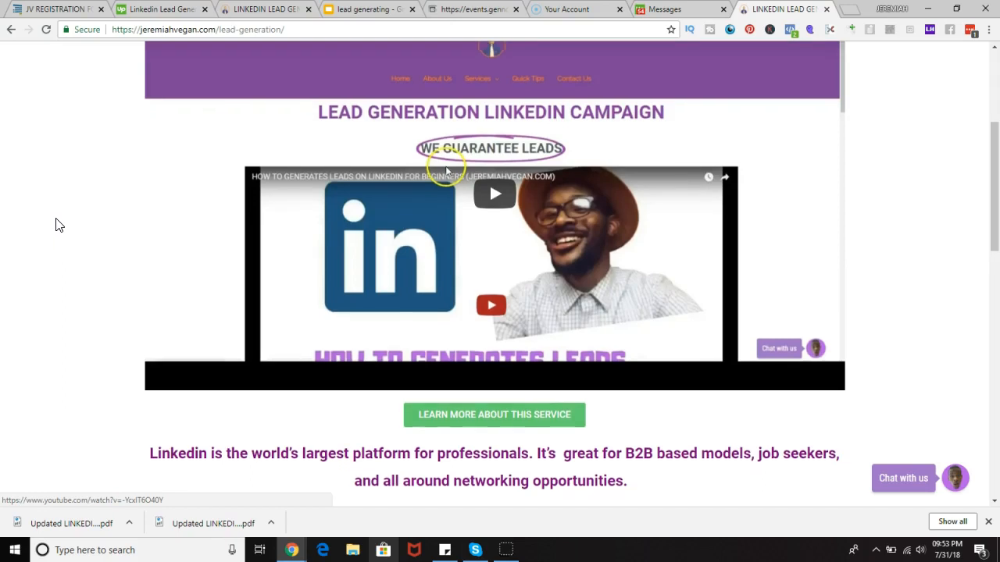
{"action": "scroll", "scroll_direction": "down", "scroll_amount": 3}
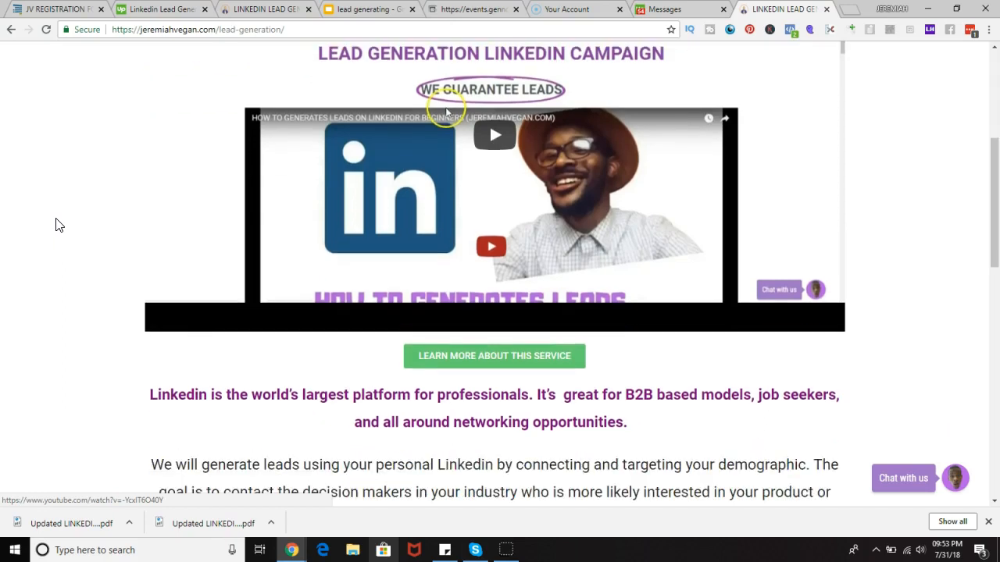
{"action": "scroll", "scroll_direction": "down", "scroll_amount": 3}
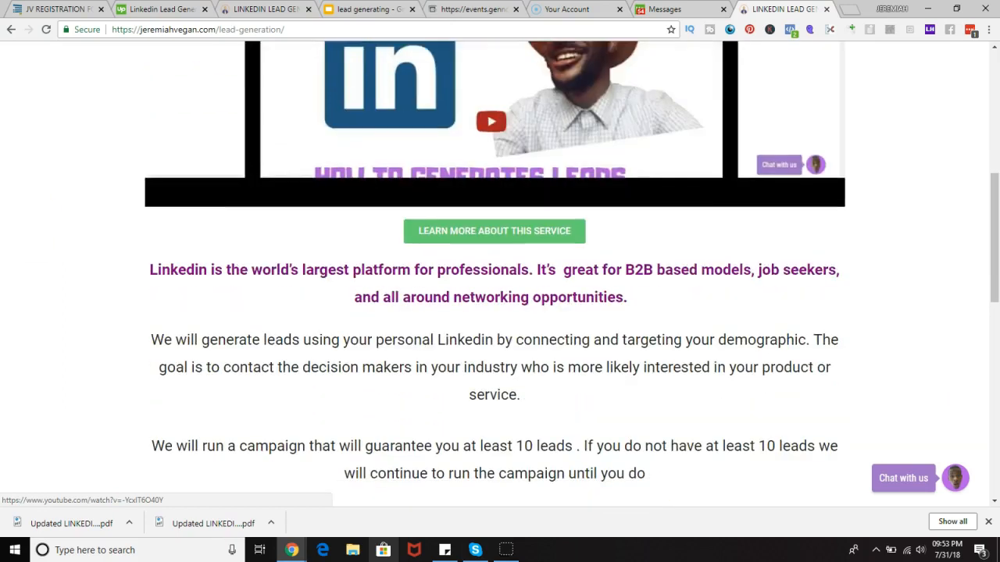
{"action": "mouse_move", "coordinate": [148, 269]}
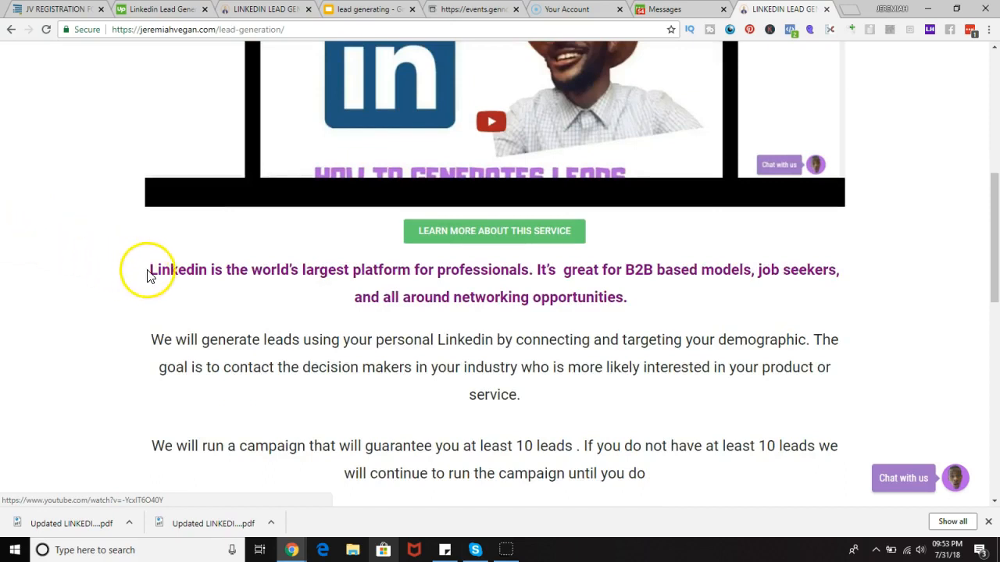
{"action": "mouse_move", "coordinate": [444, 260]}
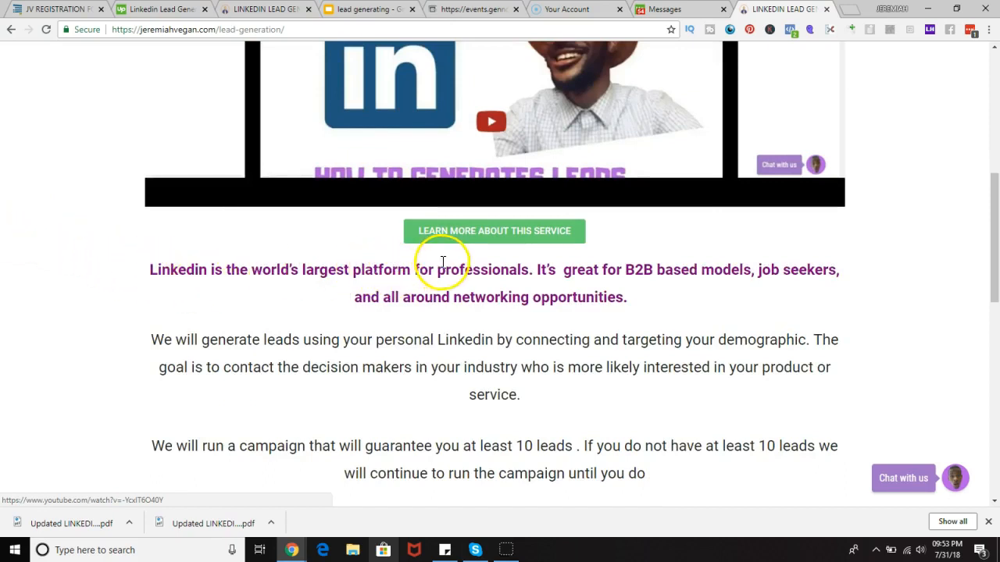
{"action": "mouse_move", "coordinate": [534, 258]}
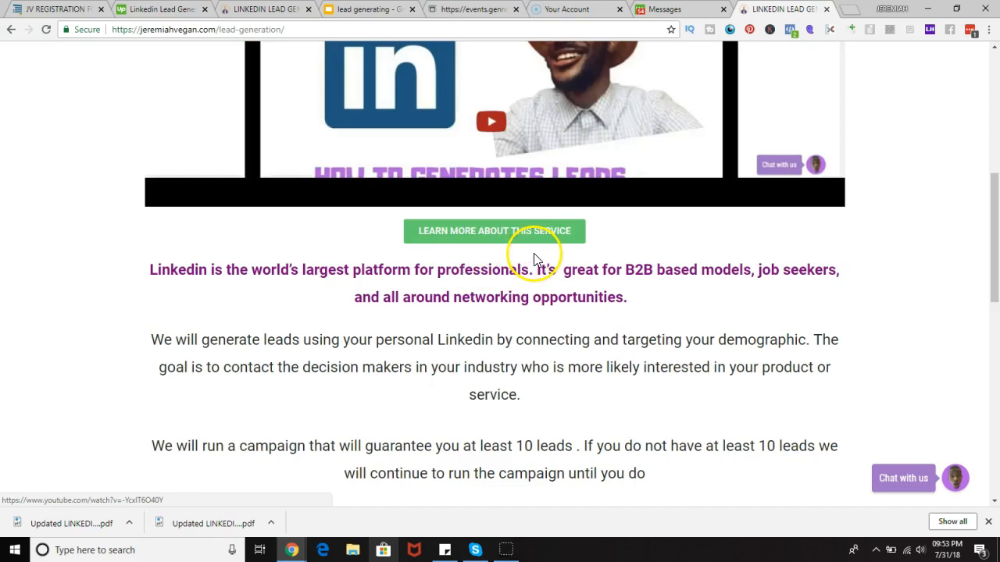
{"action": "mouse_move", "coordinate": [534, 258]}
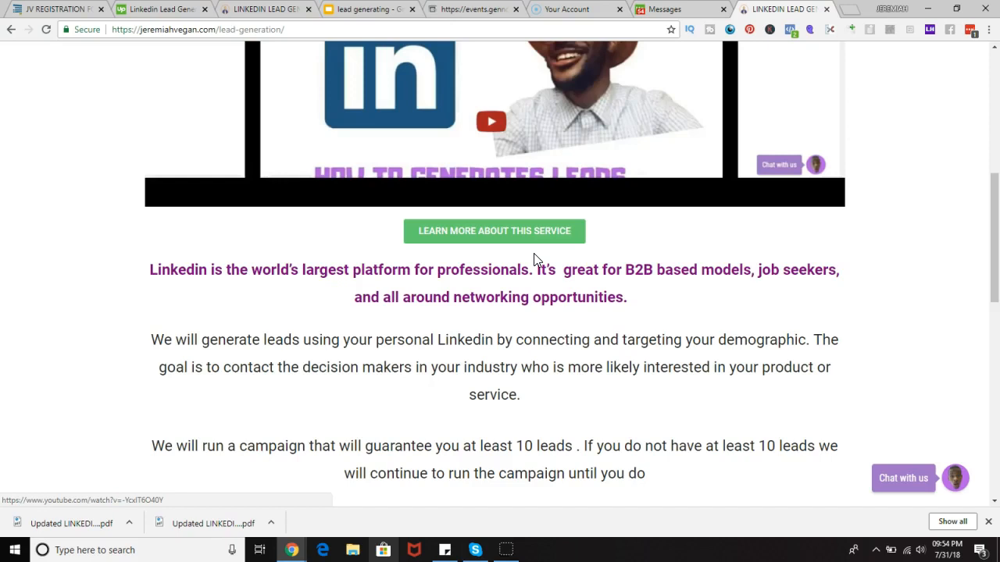
Scroll through the Master campaign at $1200 and Plan 2 at $450 to the bottom of the page.
{"action": "scroll", "scroll_direction": "down", "scroll_amount": 3}
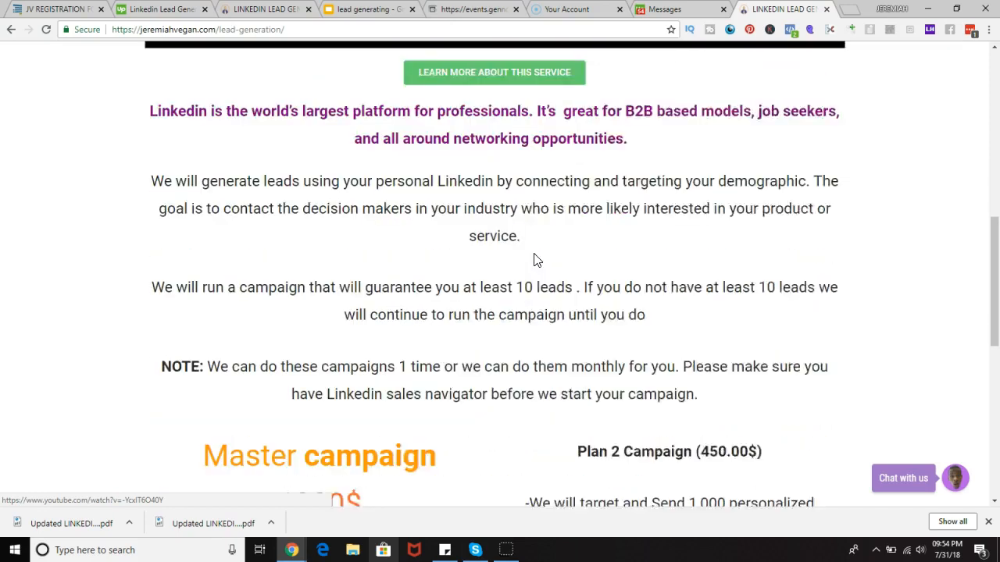
{"action": "scroll", "scroll_direction": "down", "scroll_amount": 3}
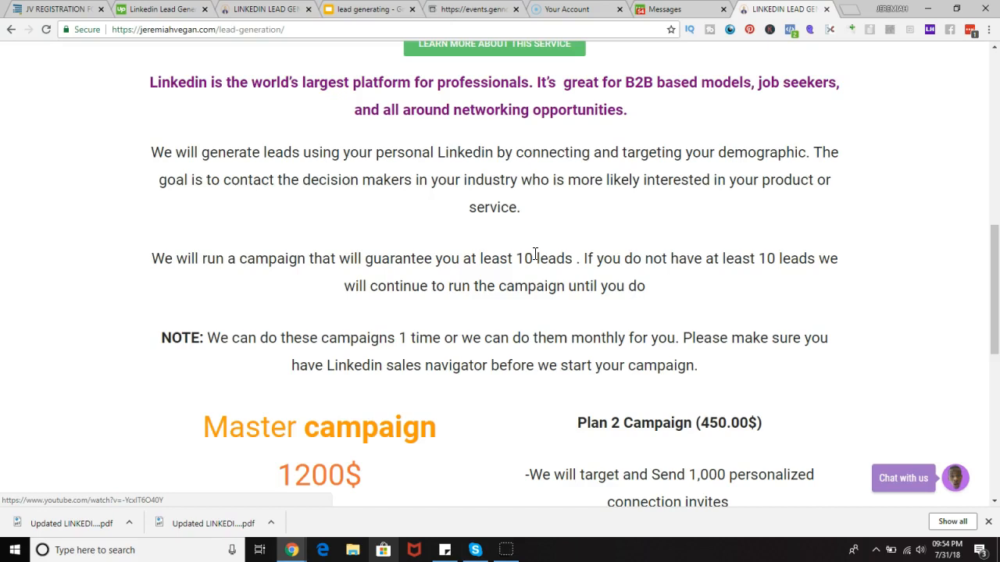
{"action": "scroll", "scroll_direction": "down", "scroll_amount": 3}
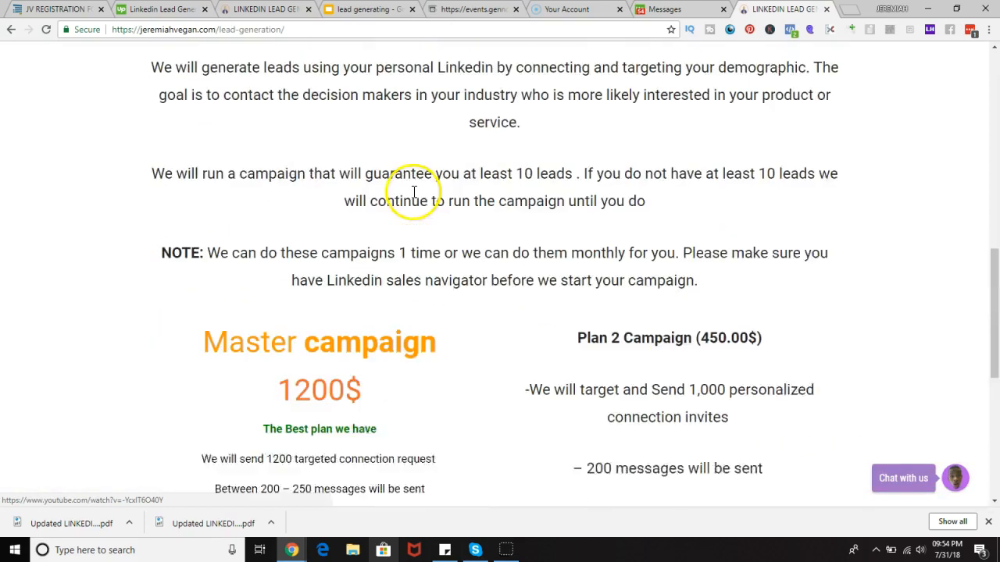
{"action": "scroll", "scroll_direction": "up", "scroll_amount": 3}
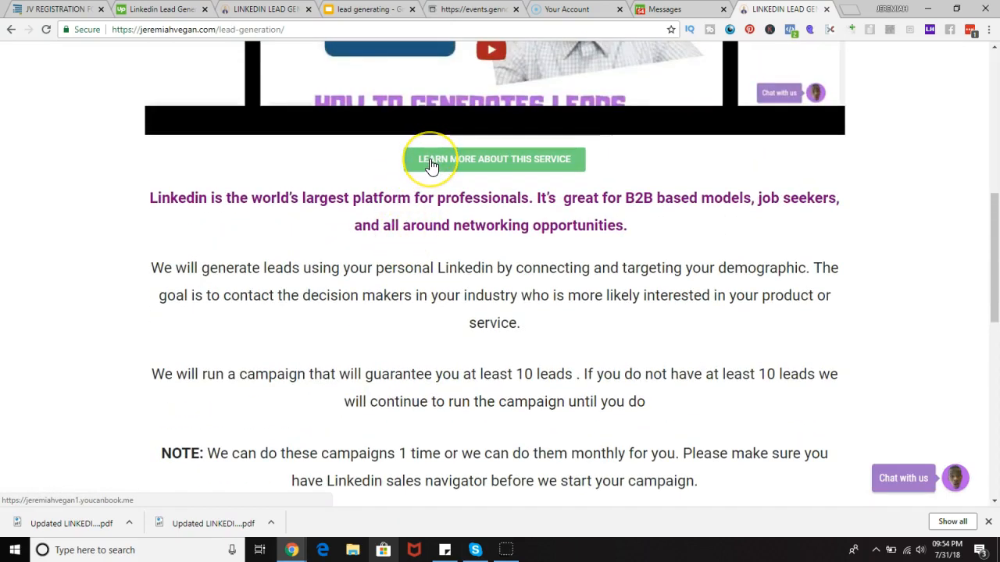
{"action": "mouse_move", "coordinate": [431, 164]}
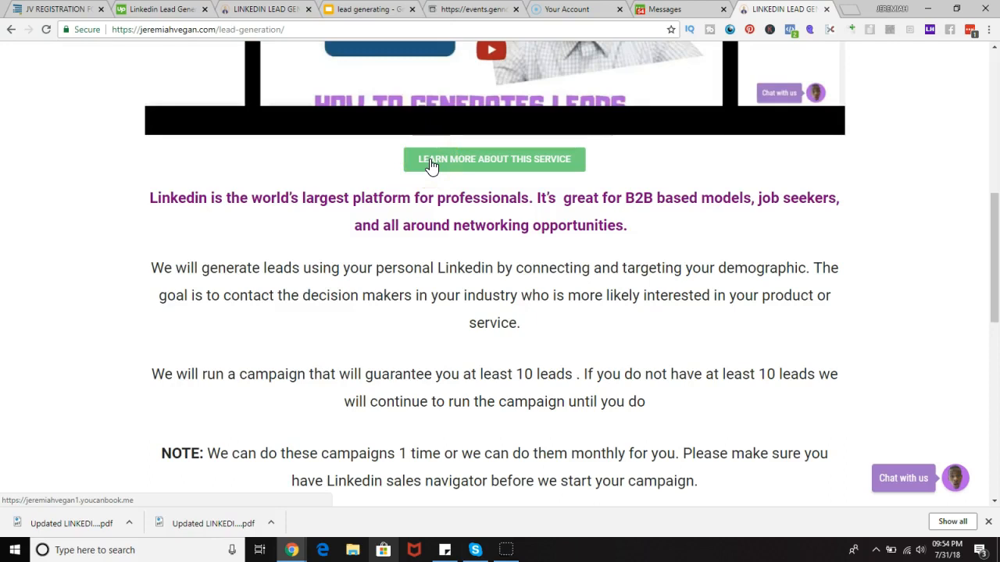
{"action": "scroll", "scroll_direction": "down", "scroll_amount": 3}
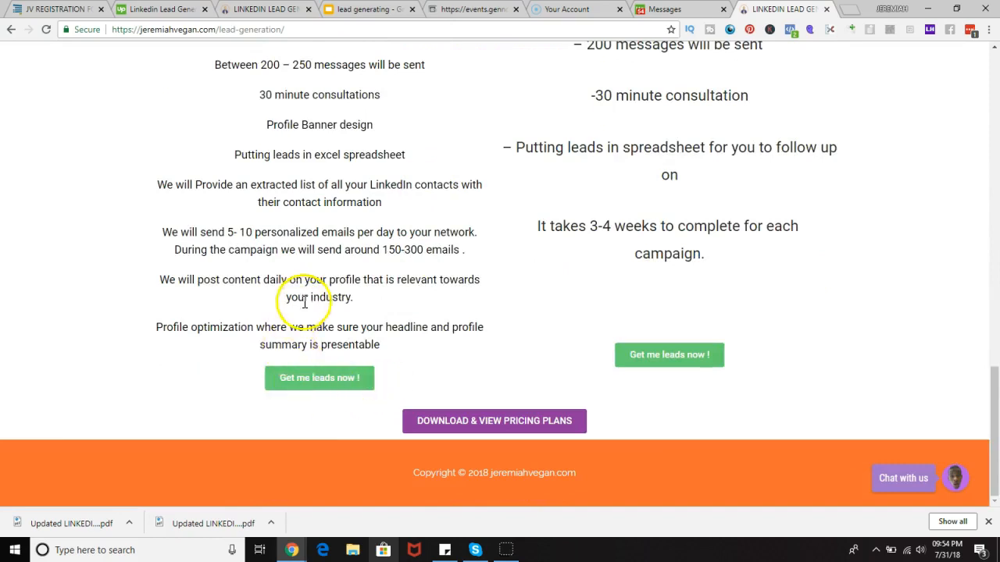
{"action": "mouse_move", "coordinate": [323, 352]}
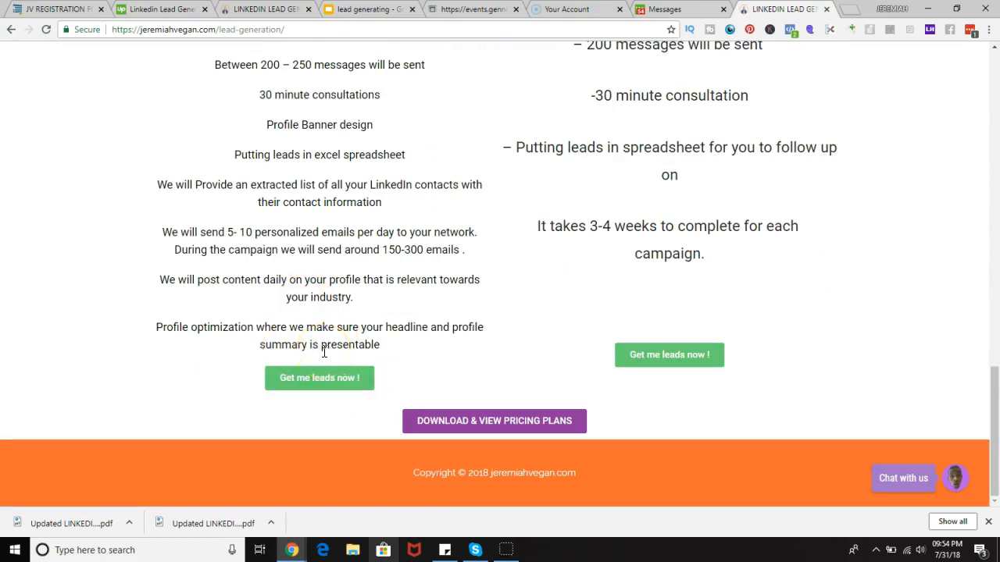
{"action": "mouse_move", "coordinate": [465, 391]}
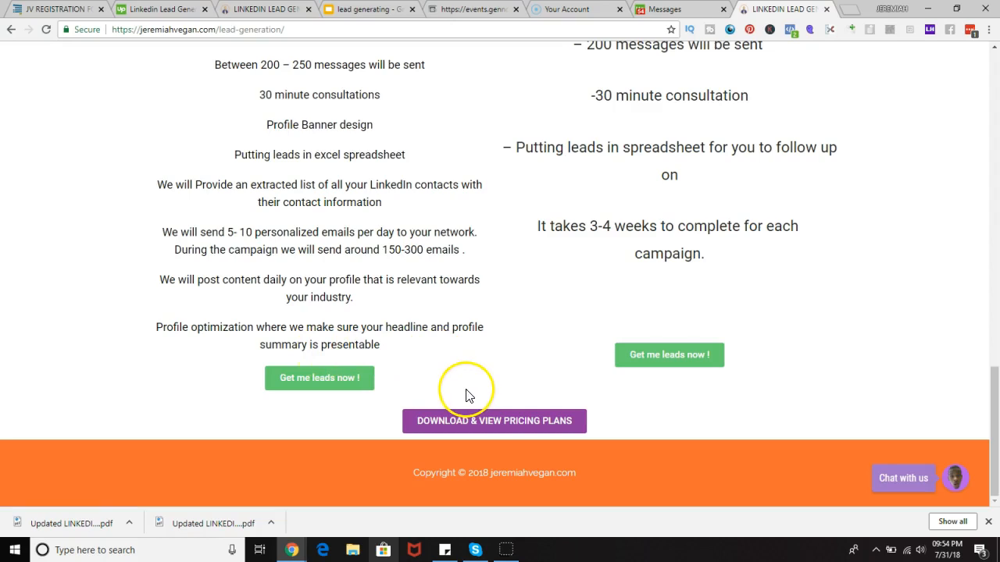
{"action": "mouse_move", "coordinate": [468, 420]}
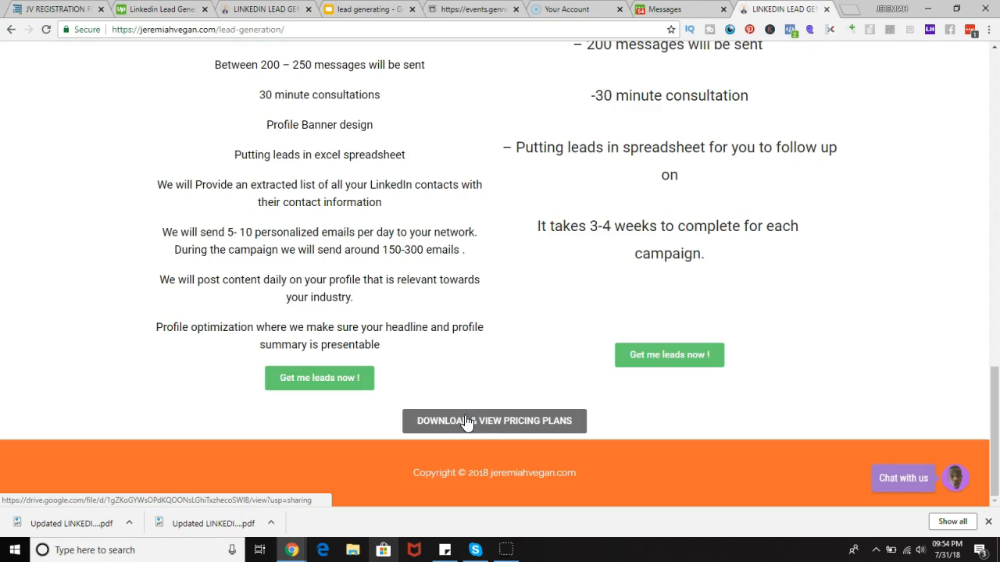
View Updated LINKEDIN CAMPAIGN PROPOSAL (6).pdf in Google Drive, paging to its Master Campaign page.
{"action": "left_click", "coordinate": [493, 422]}
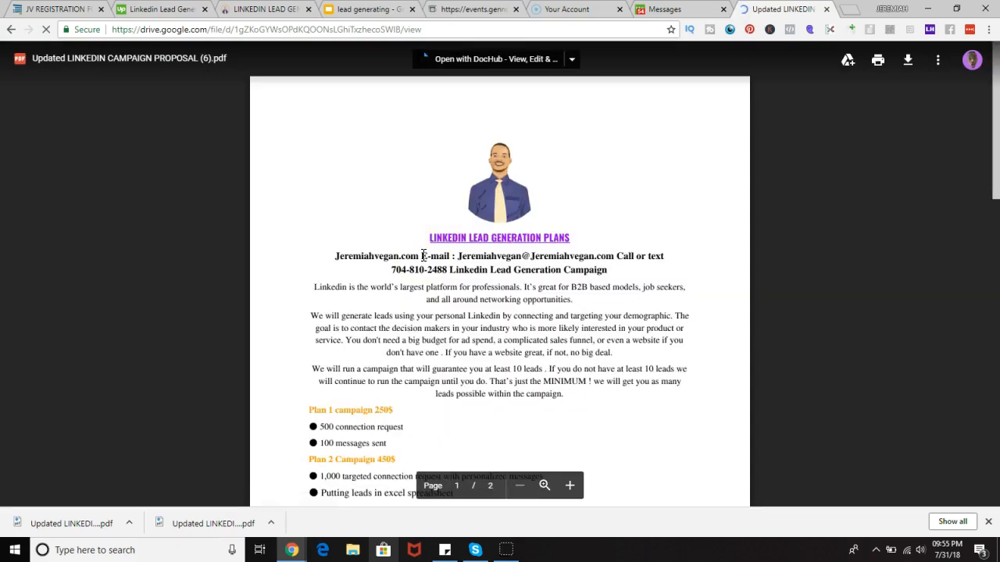
{"action": "scroll", "scroll_direction": "down", "scroll_amount": 3}
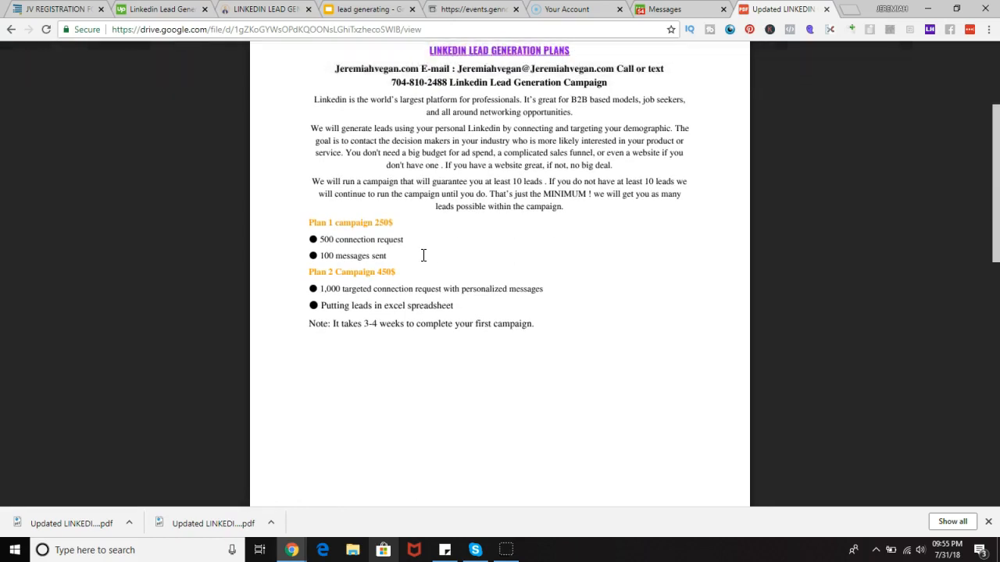
{"action": "scroll", "scroll_direction": "down", "scroll_amount": 3}
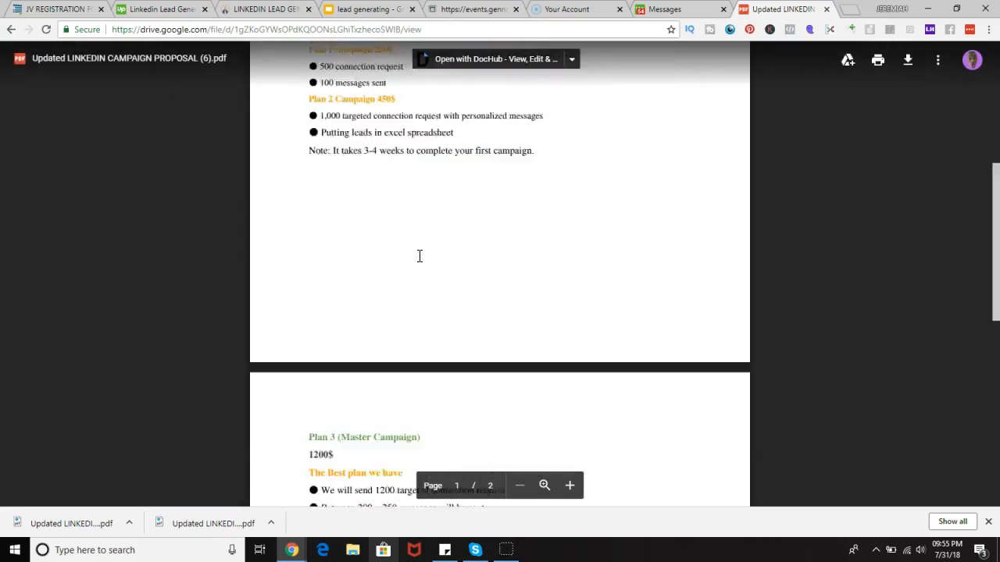
{"action": "scroll", "scroll_direction": "down", "scroll_amount": 3}
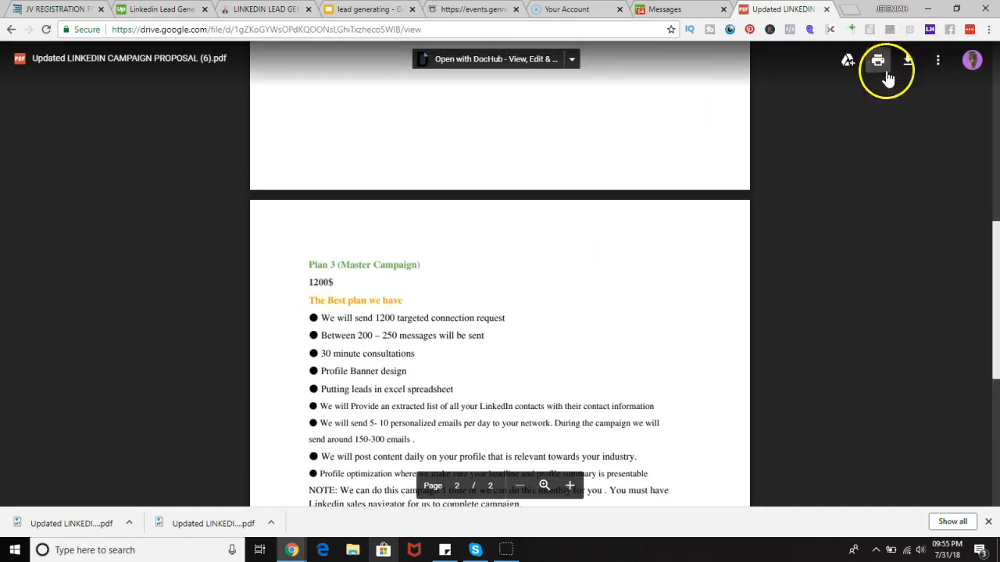
{"action": "mouse_move", "coordinate": [550, 122]}
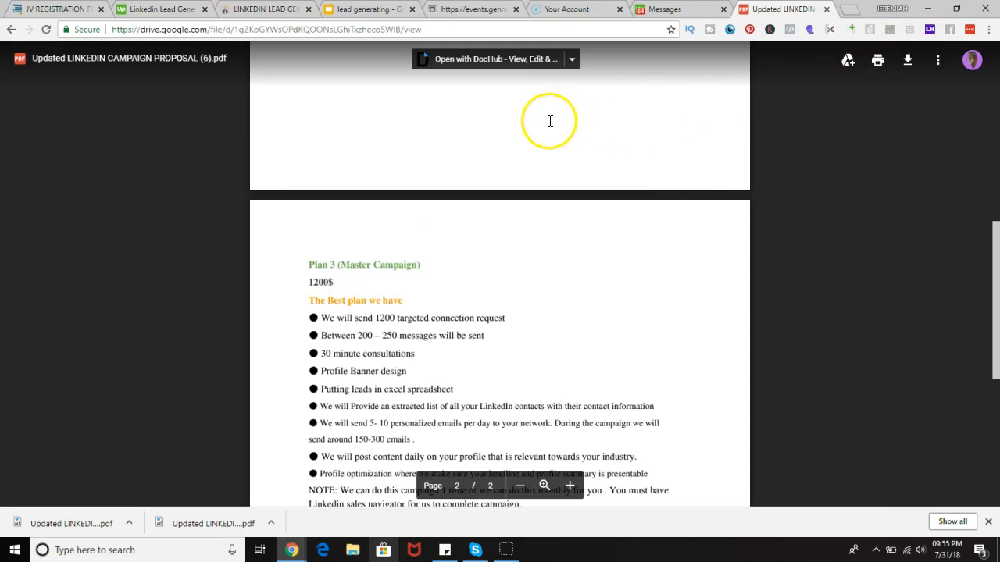
{"action": "scroll", "scroll_direction": "up", "scroll_amount": 3}
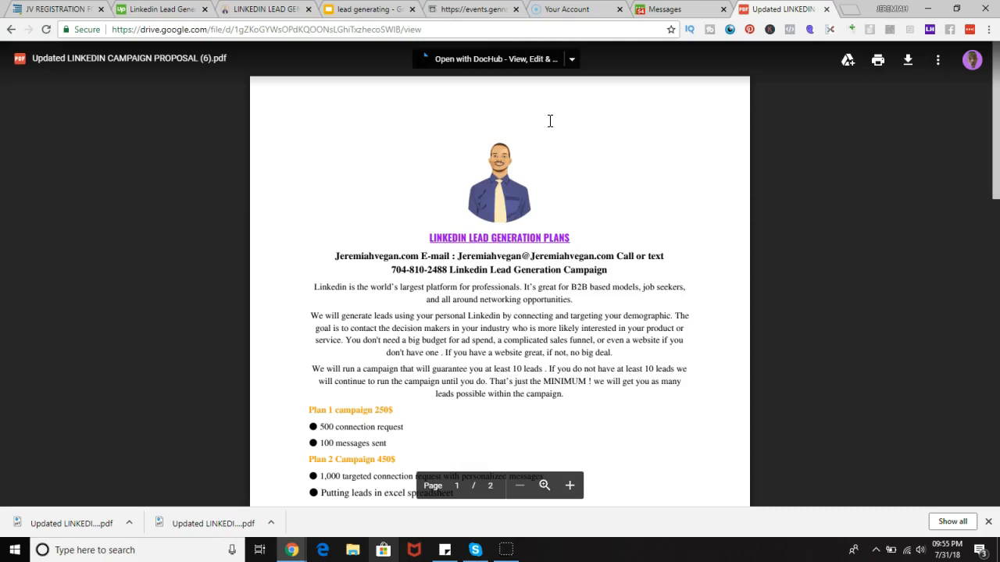
{"action": "left_click", "coordinate": [547, 116]}
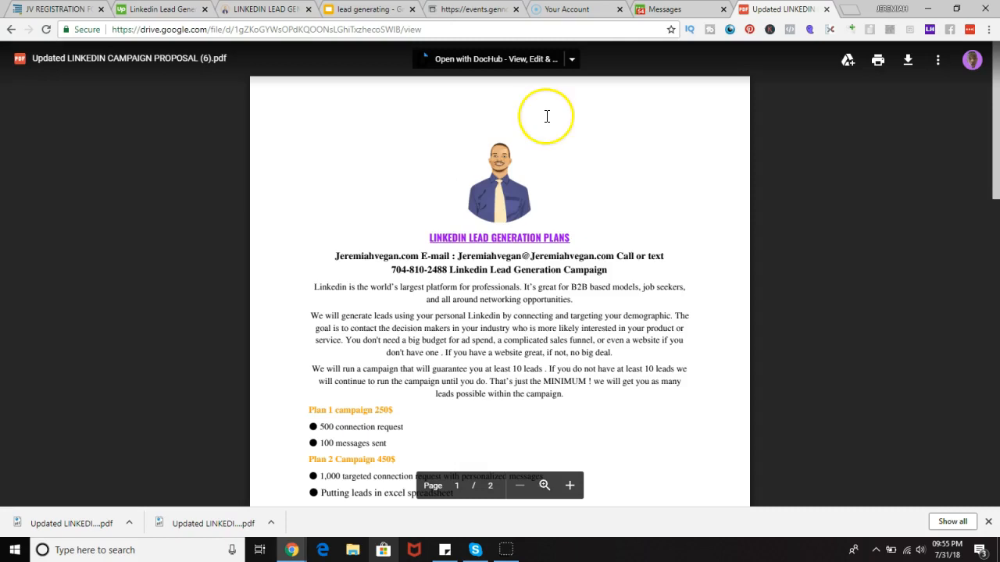
{"action": "mouse_move", "coordinate": [547, 116]}
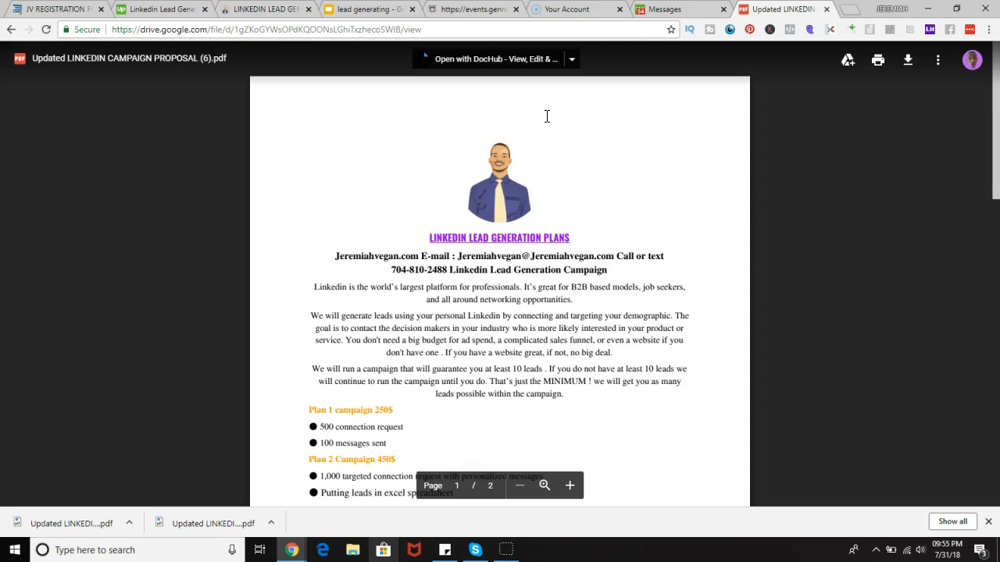